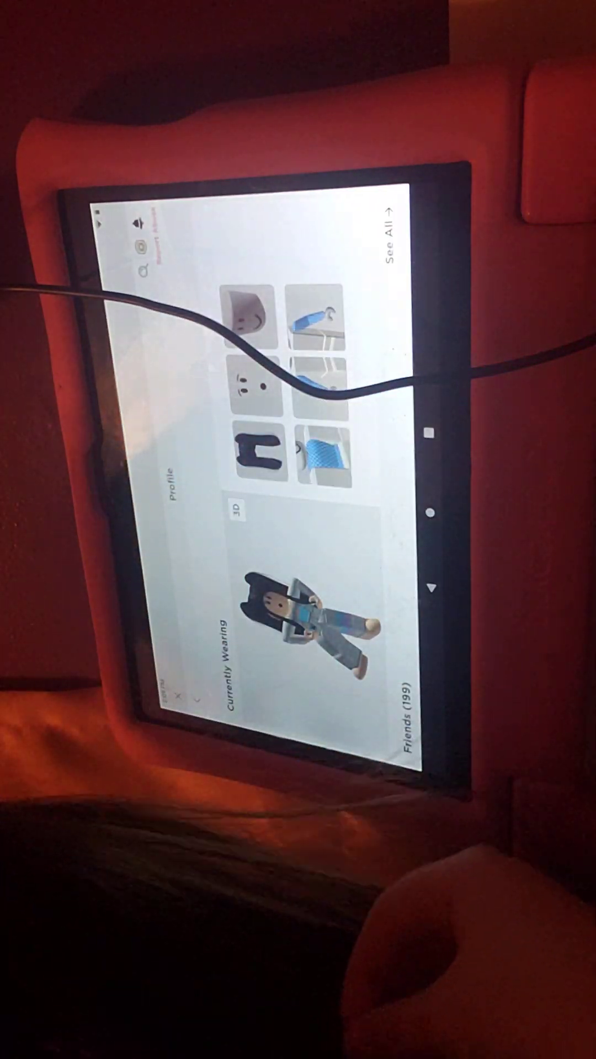
# Step: Scroll down to the Communities carousel and advance from Amberry Games to Roplex Army
pyautogui.scroll(-3)
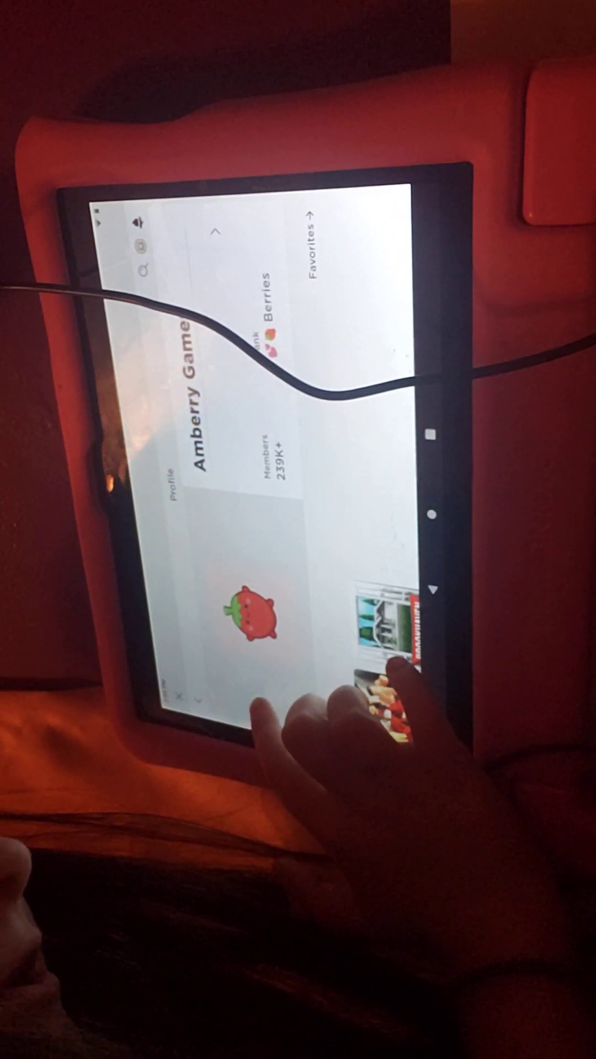
pyautogui.click(385, 710)
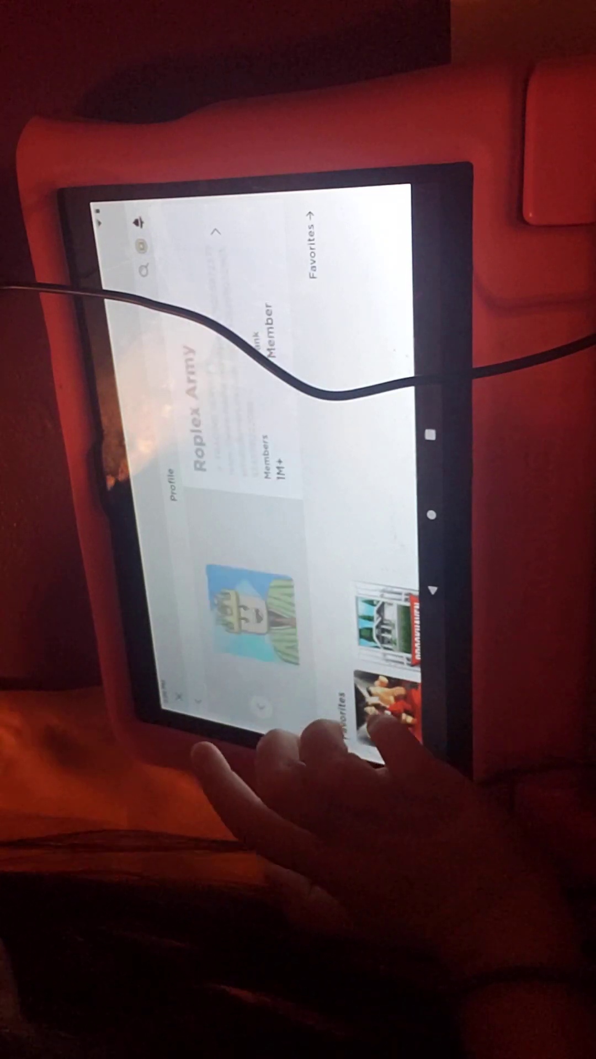